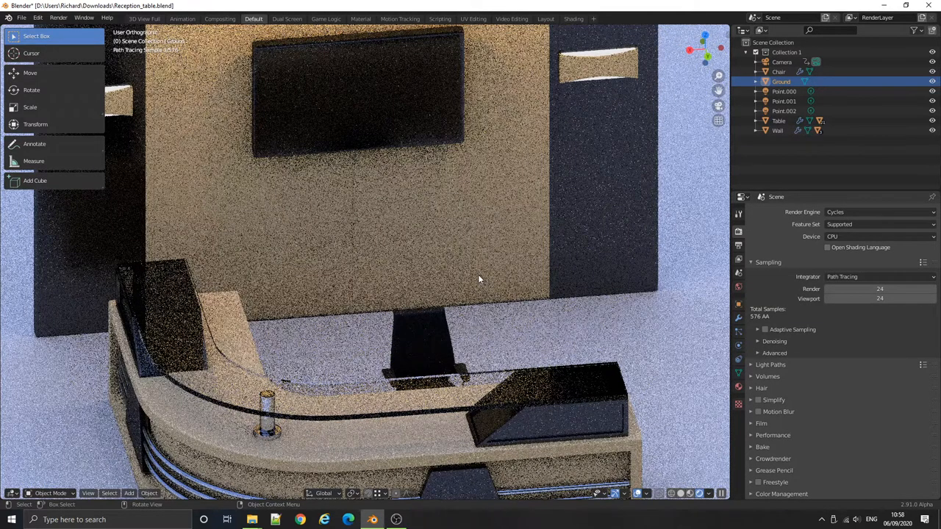
# Try Eevee, switch back to Cycles, and set the render device to GPU Compute
pyautogui.click(878, 211)
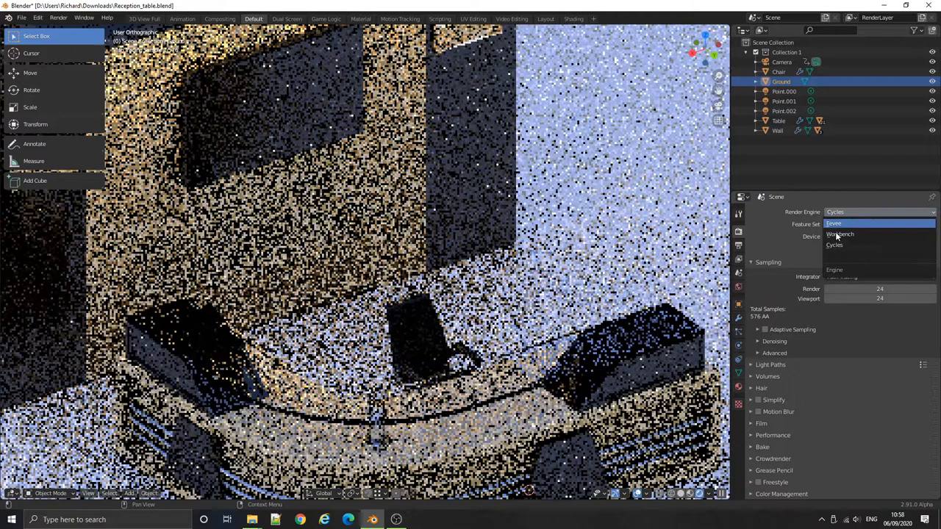
pyautogui.moveTo(845, 223)
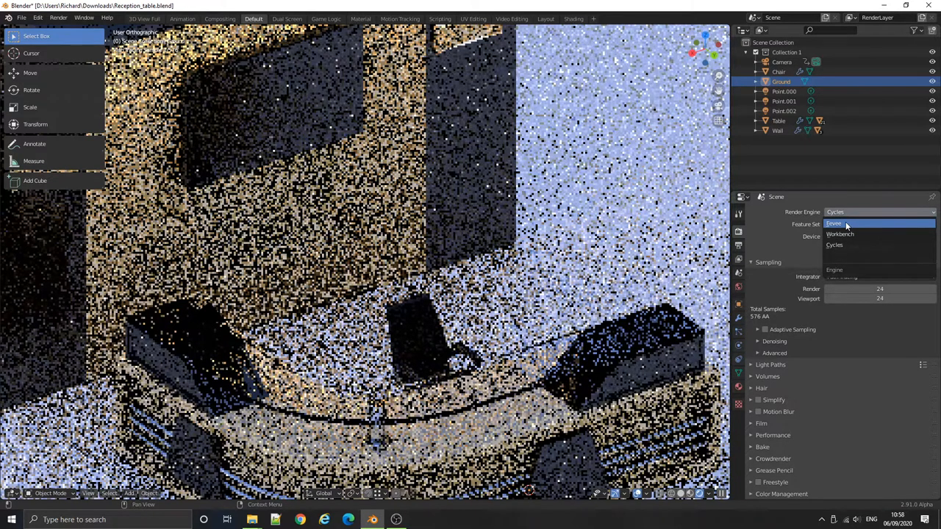
pyautogui.click(834, 223)
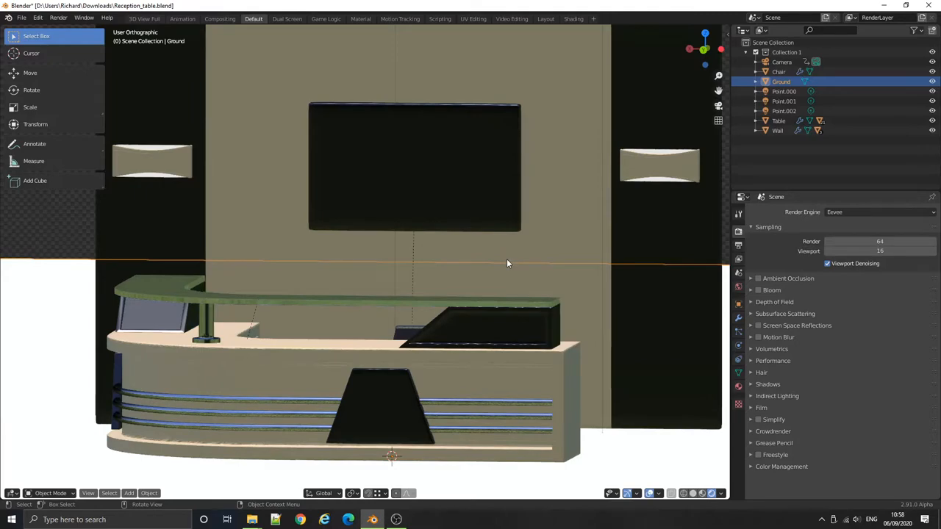
pyautogui.click(878, 212)
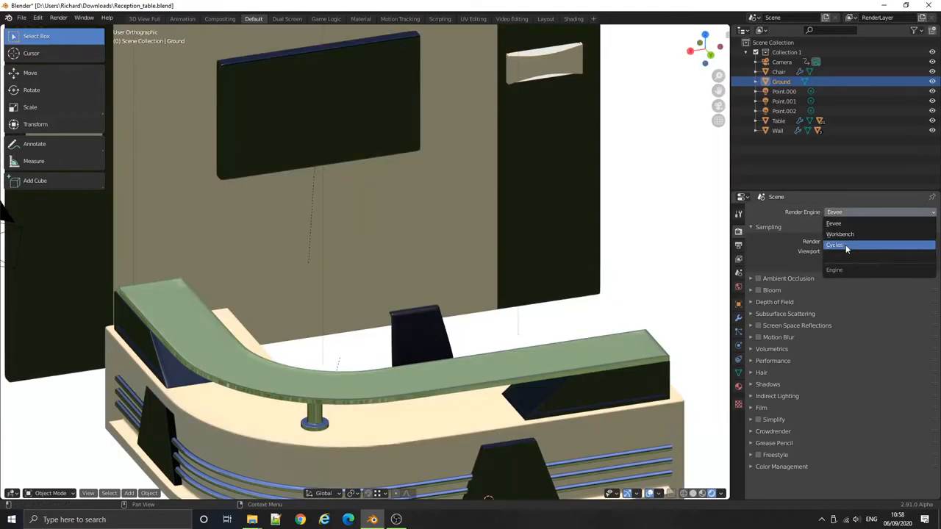
pyautogui.click(834, 245)
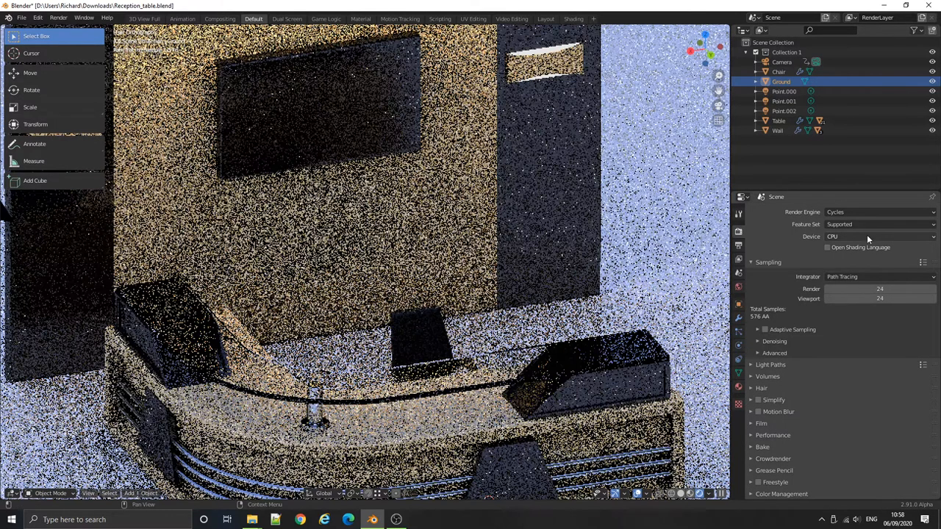
pyautogui.click(878, 235)
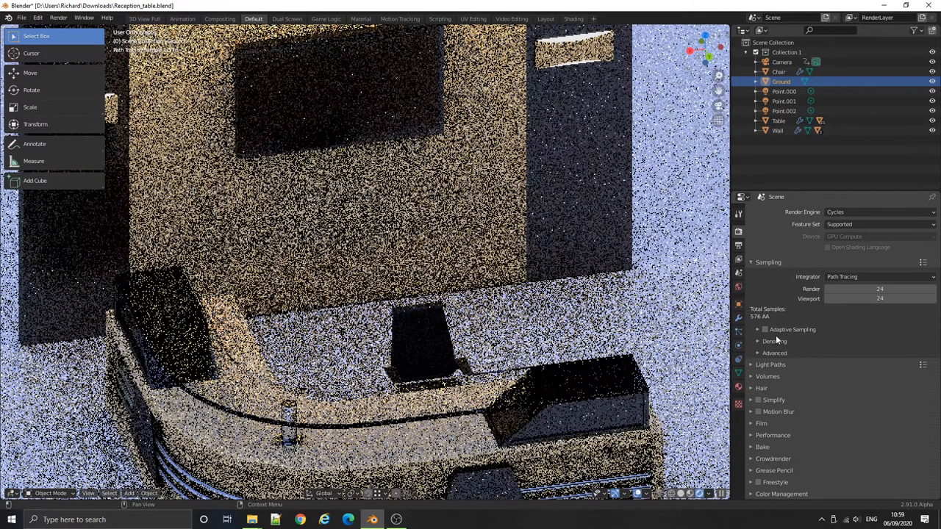
pyautogui.click(774, 341)
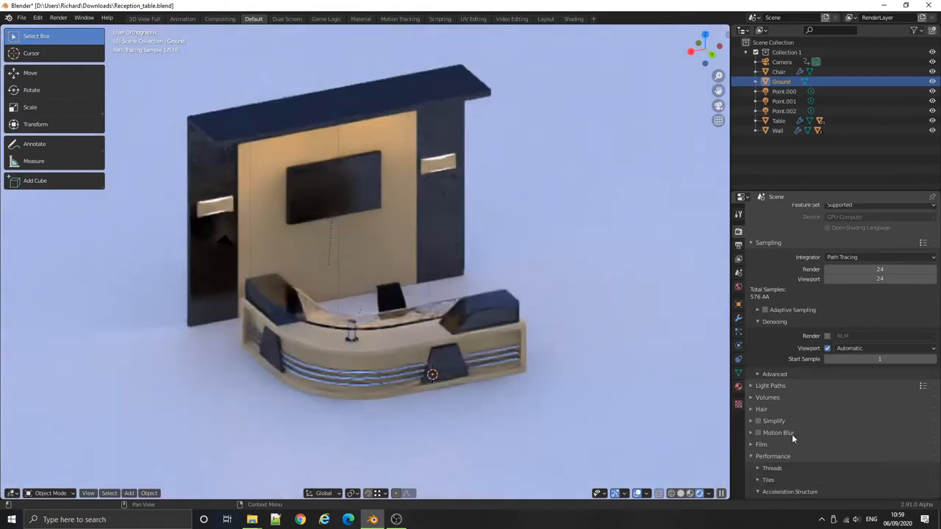
# Scroll down the Render Properties toward the Performance settings
pyautogui.scroll(-3)
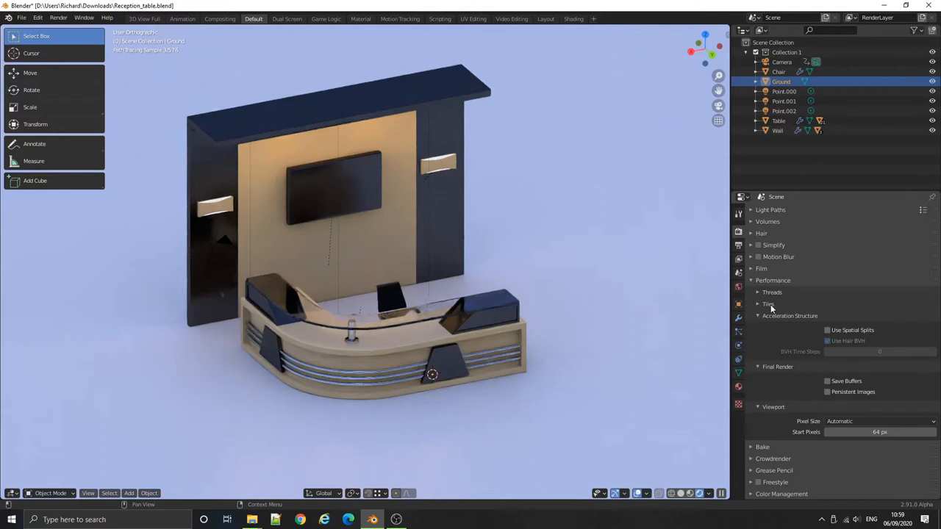
# Expand the Tiles panel to show the 256 px Tiles X and Y values
pyautogui.click(767, 303)
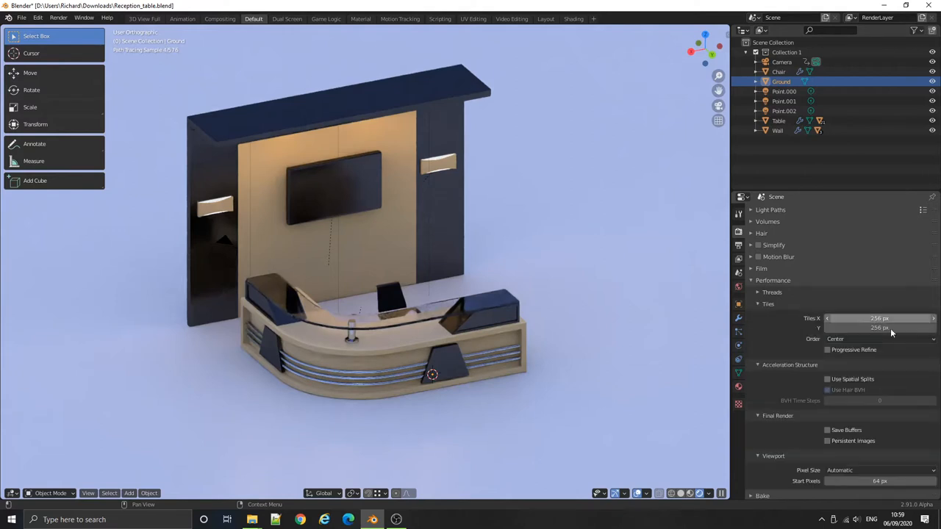